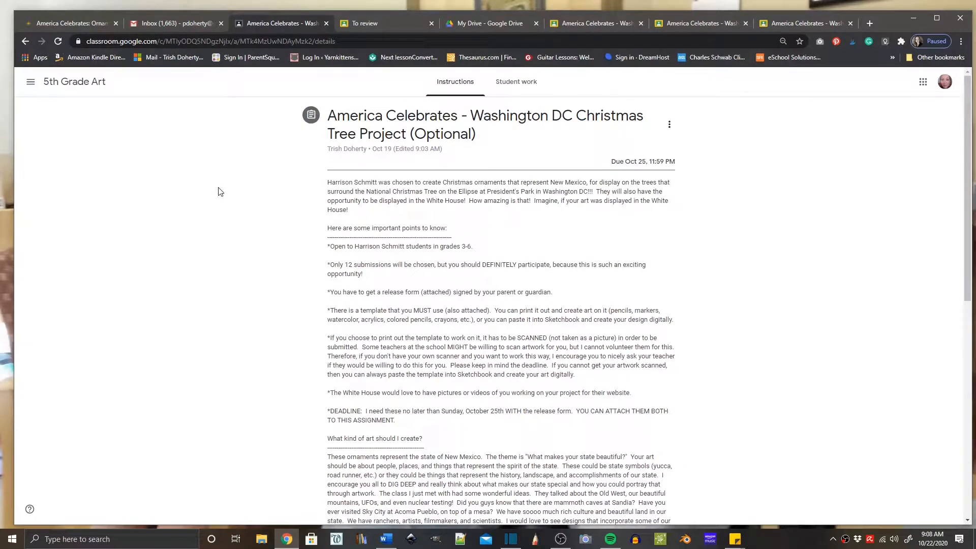
- Scroll the assignment page down to the materials and seven attachments
scroll("down", 3)
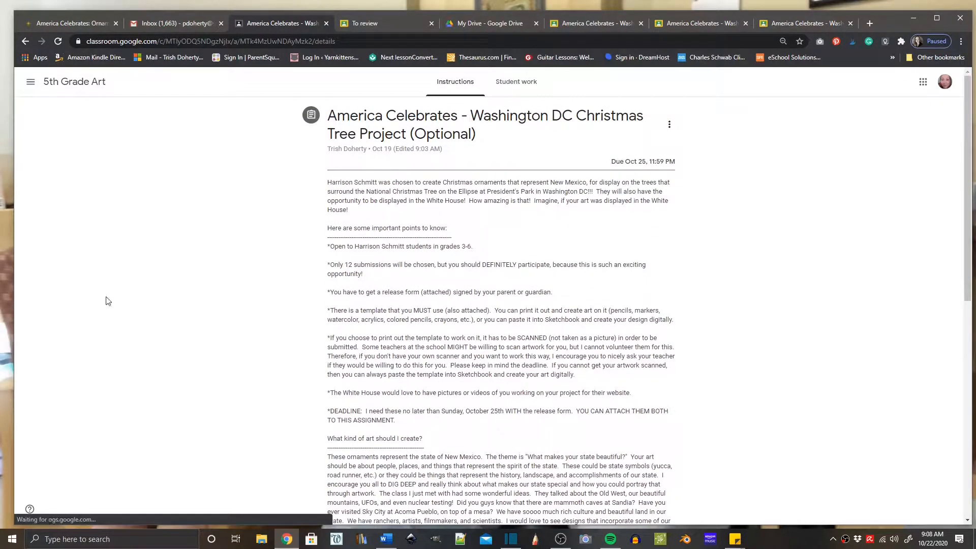
mouse_move(40, 299)
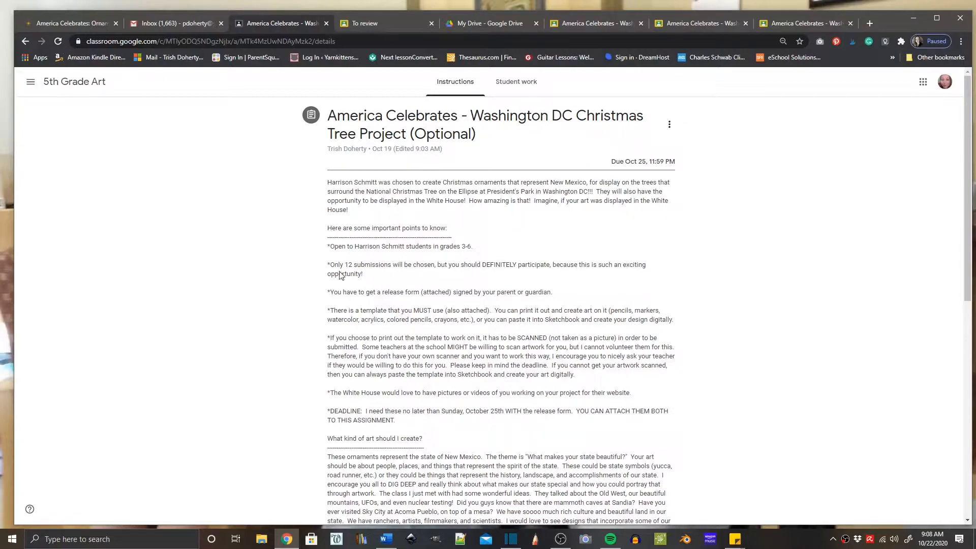
mouse_move(616, 268)
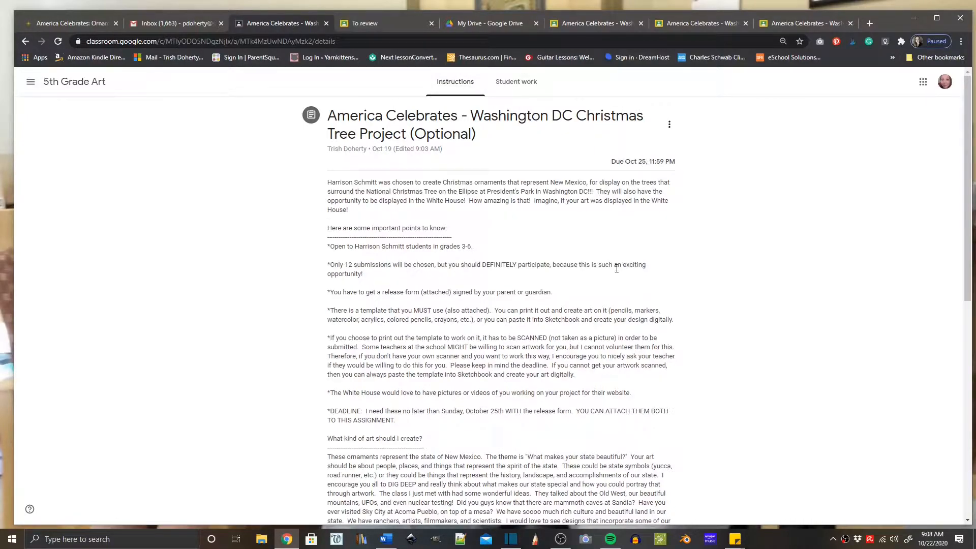
mouse_move(511, 292)
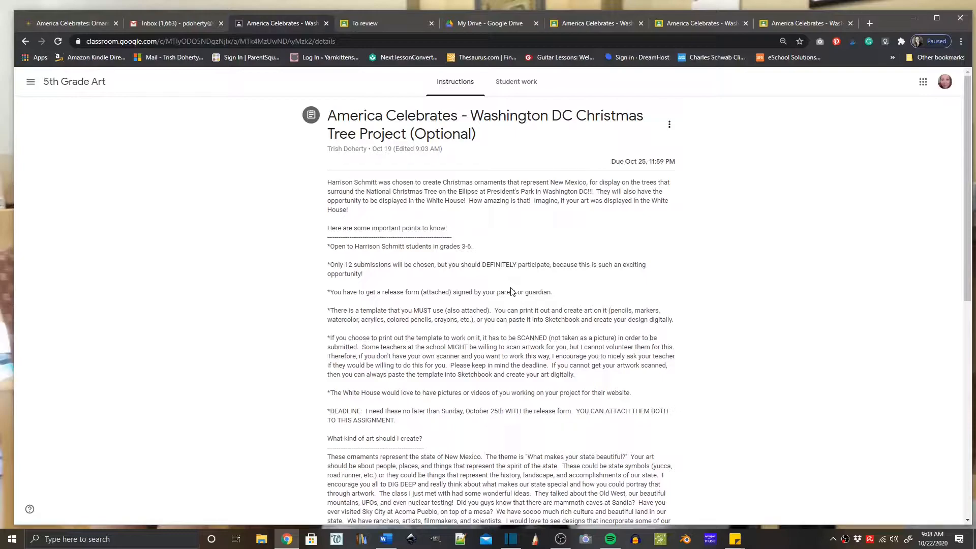
scroll("down", 3)
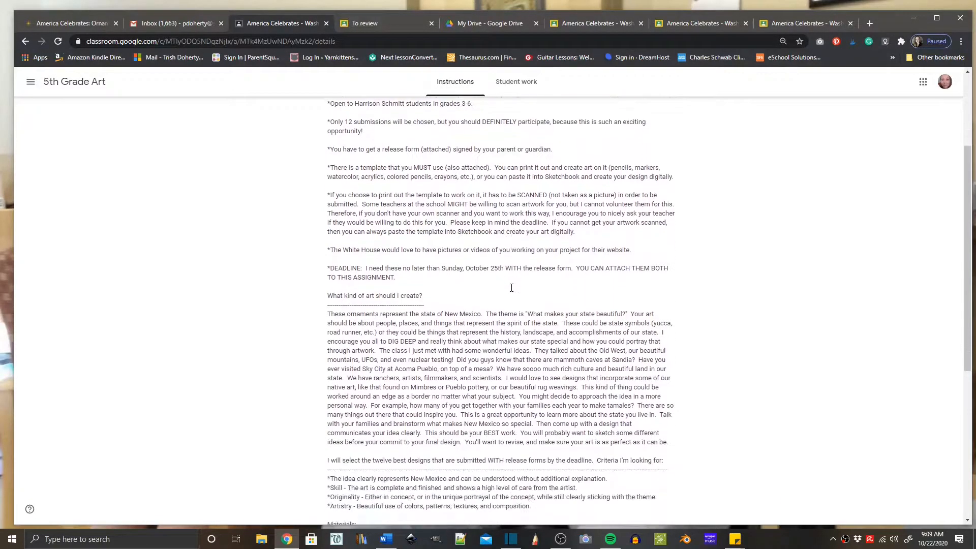
scroll("down", 3)
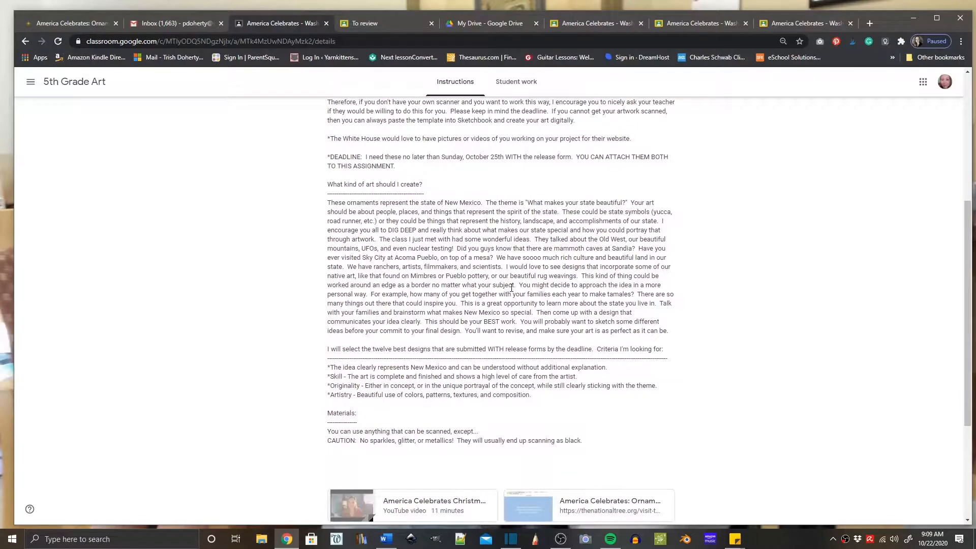
scroll("down", 3)
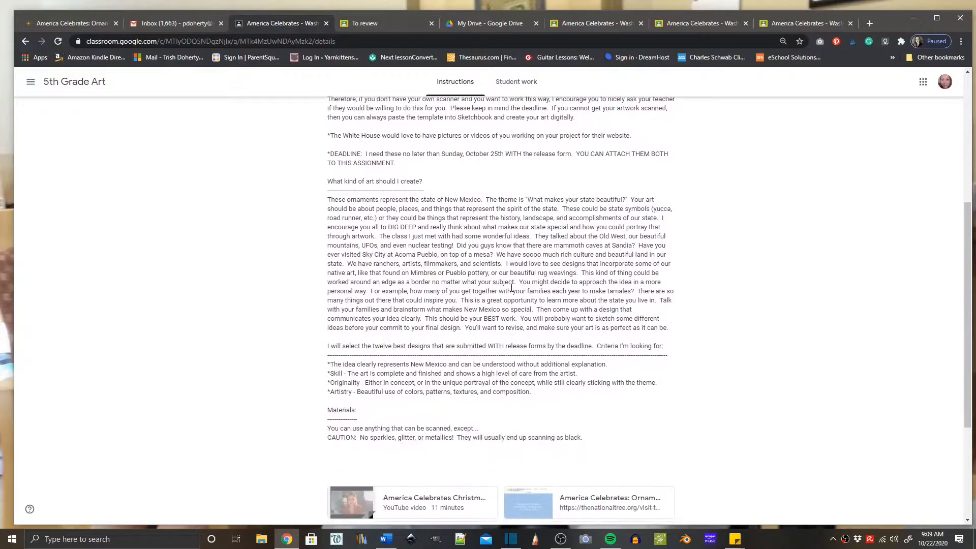
scroll("down", 3)
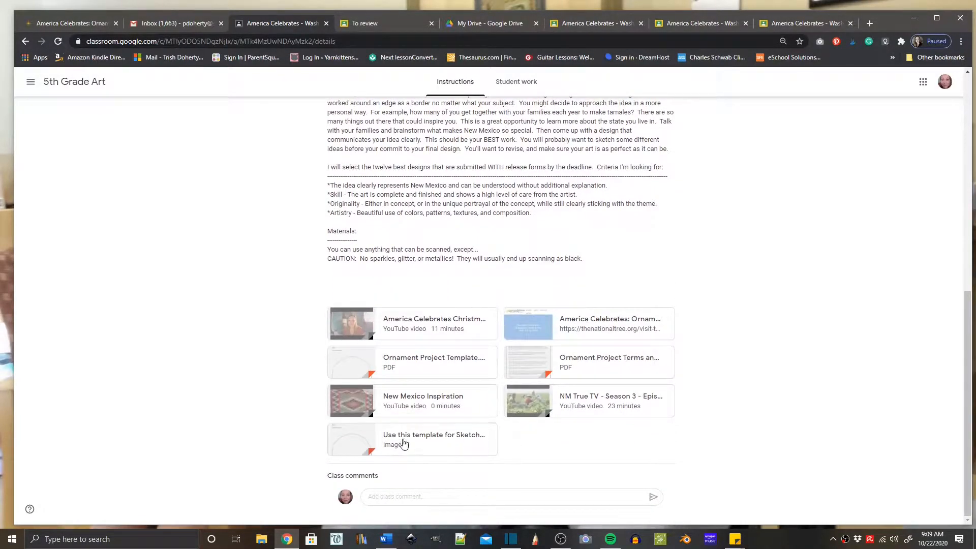
mouse_move(404, 442)
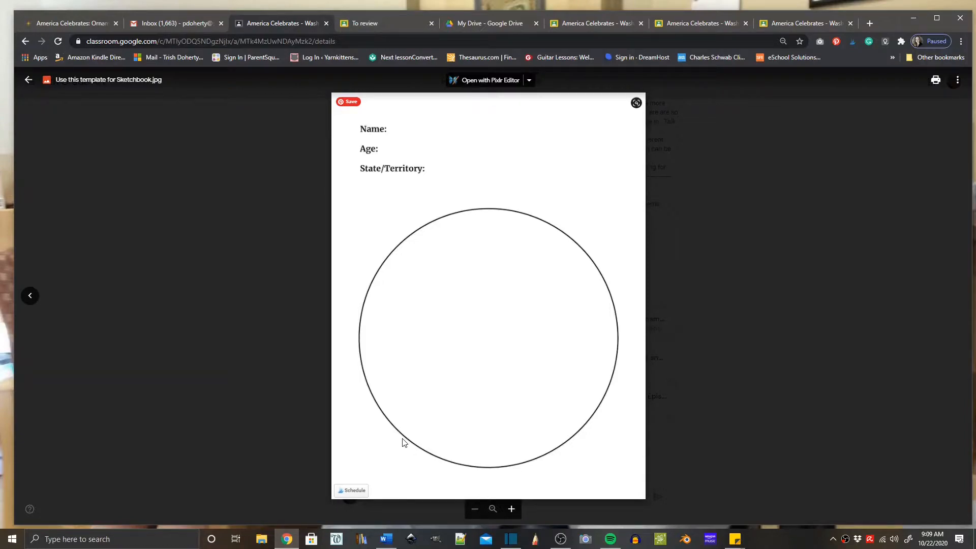
mouse_move(405, 235)
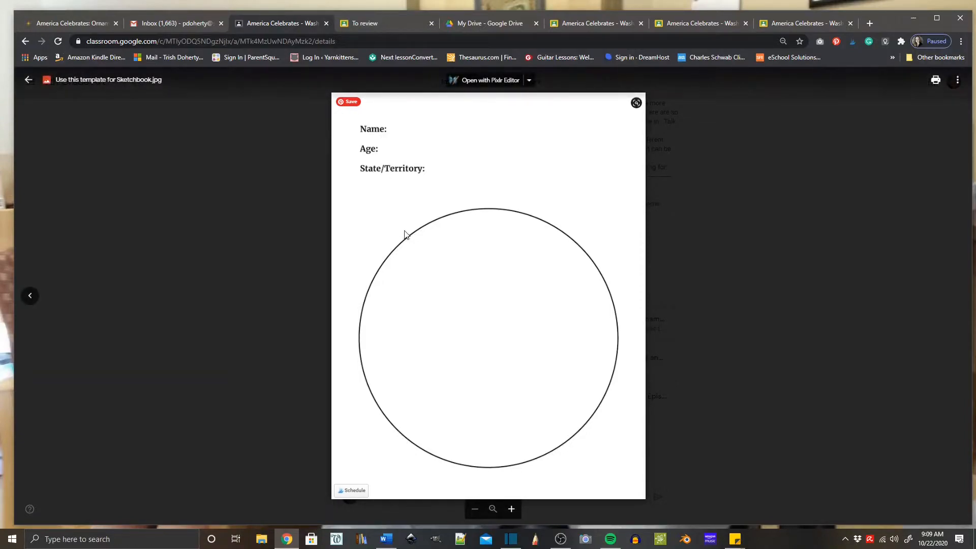
- Bring up the context menu on the Sketchbook template image preview
right_click(405, 221)
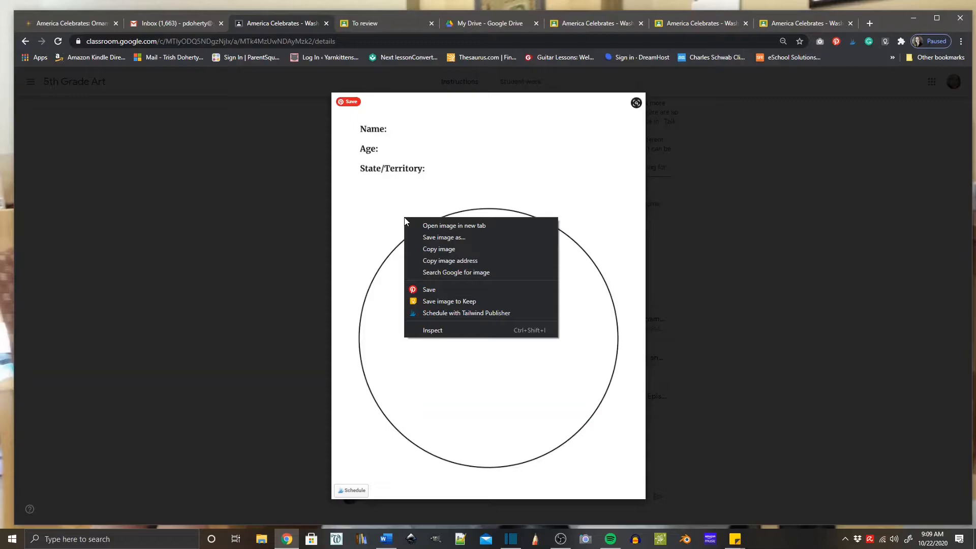
mouse_move(431, 240)
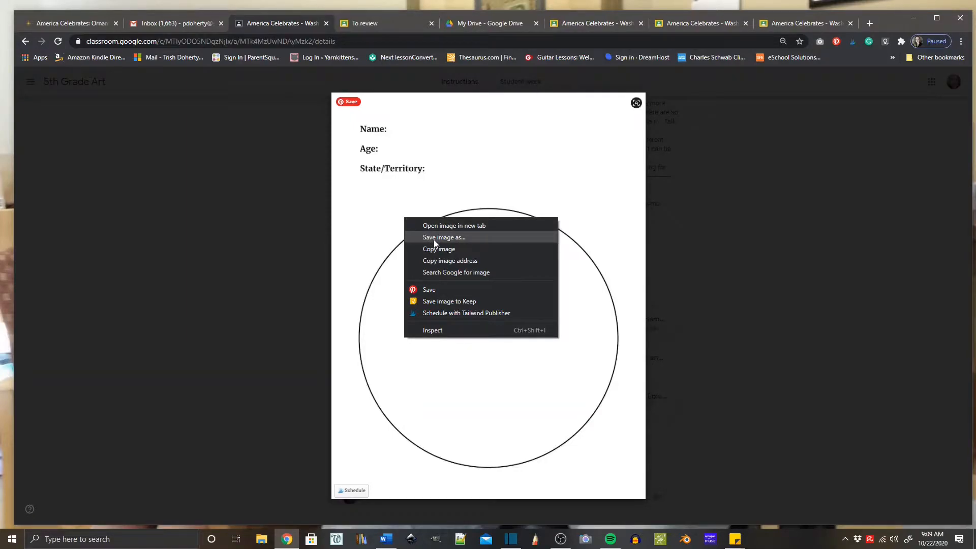
- Save the template image with the note 'choose Save and save it' as its file name
left_click(444, 236)
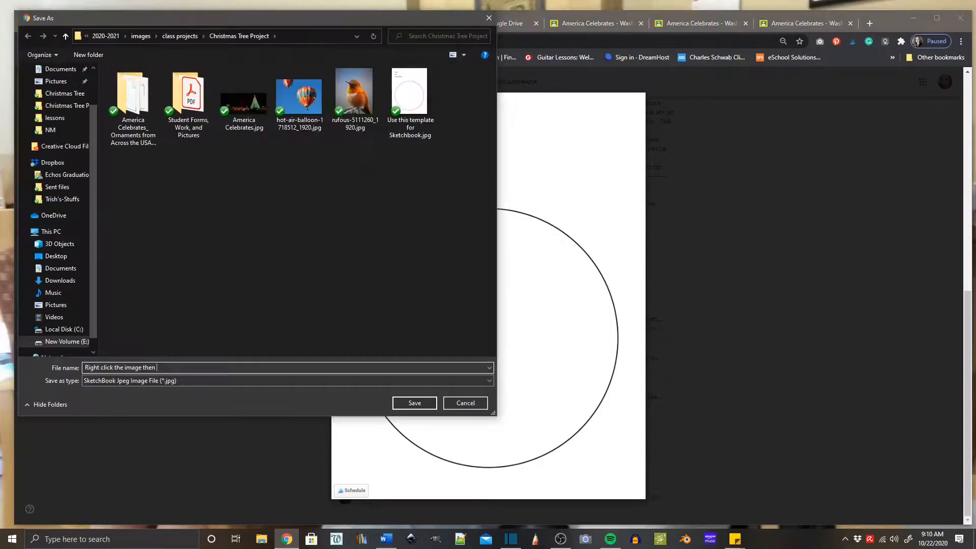
type("choose")
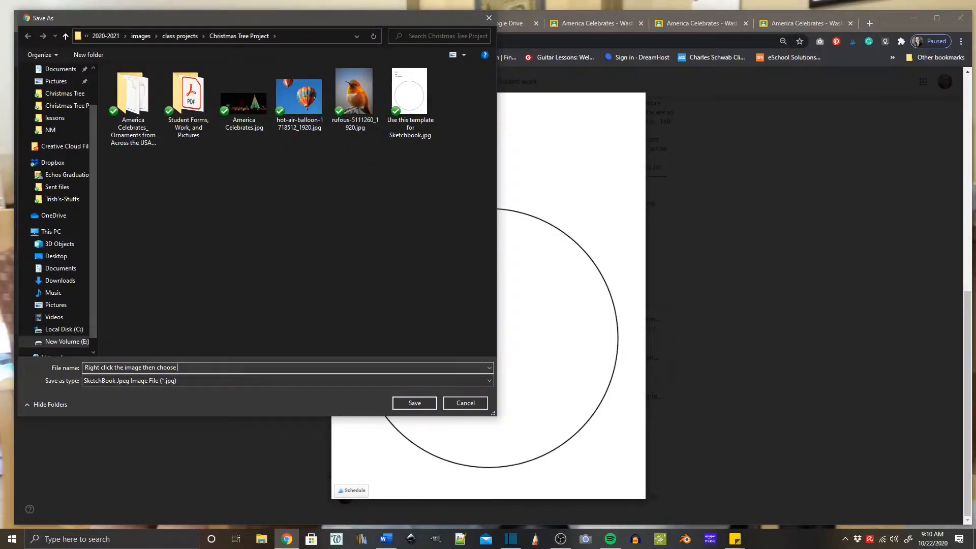
type("Save As")
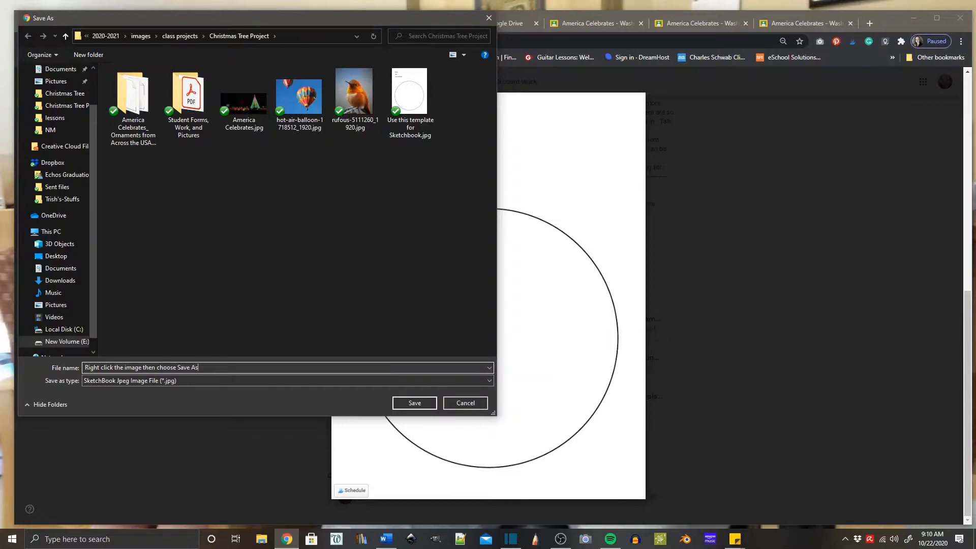
type("and")
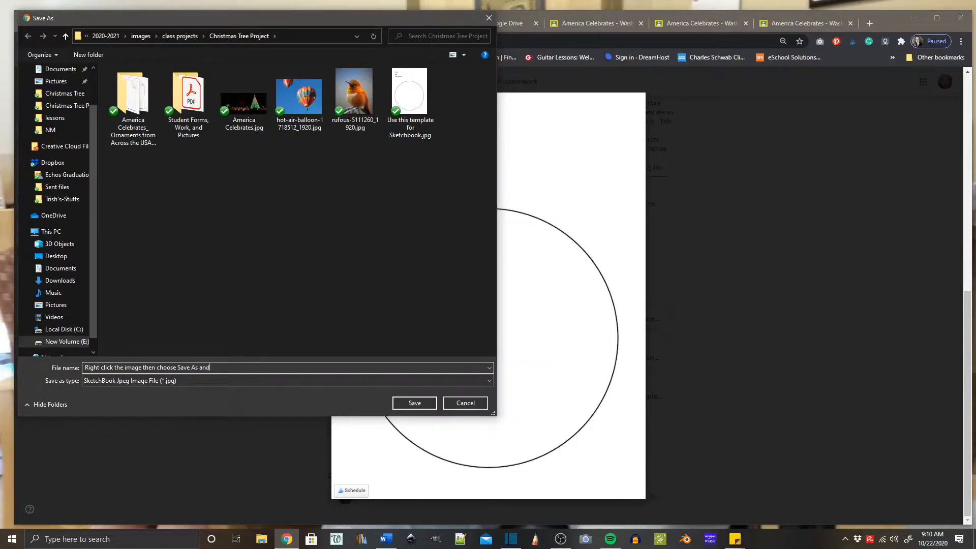
type("save it")
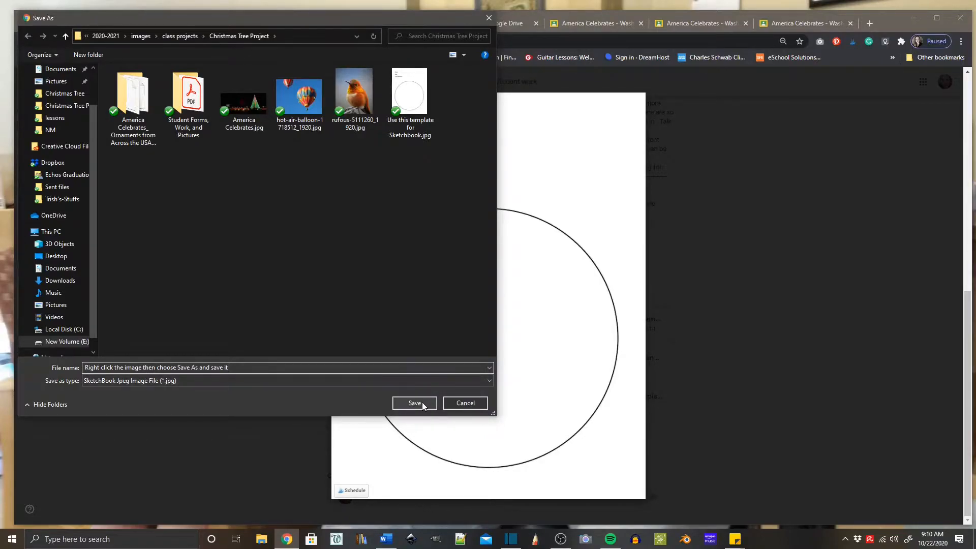
left_click(414, 402)
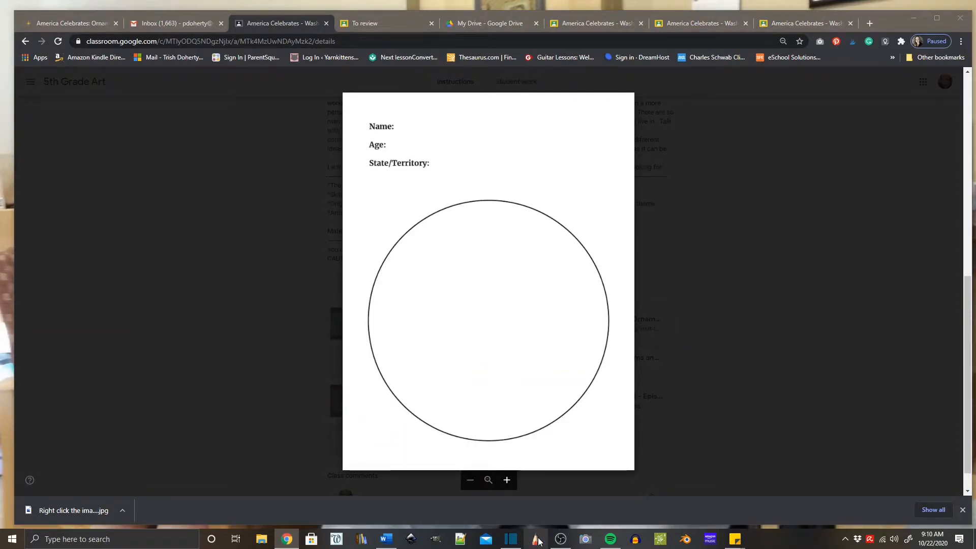
left_click(535, 539)
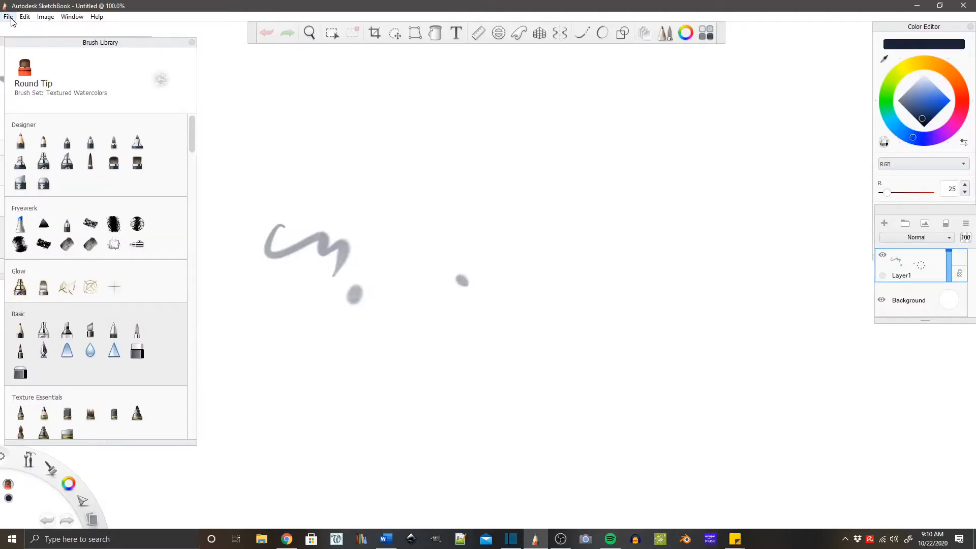
- Start importing an image from the File menu, showing the Christmas Tree Project folder
left_click(8, 16)
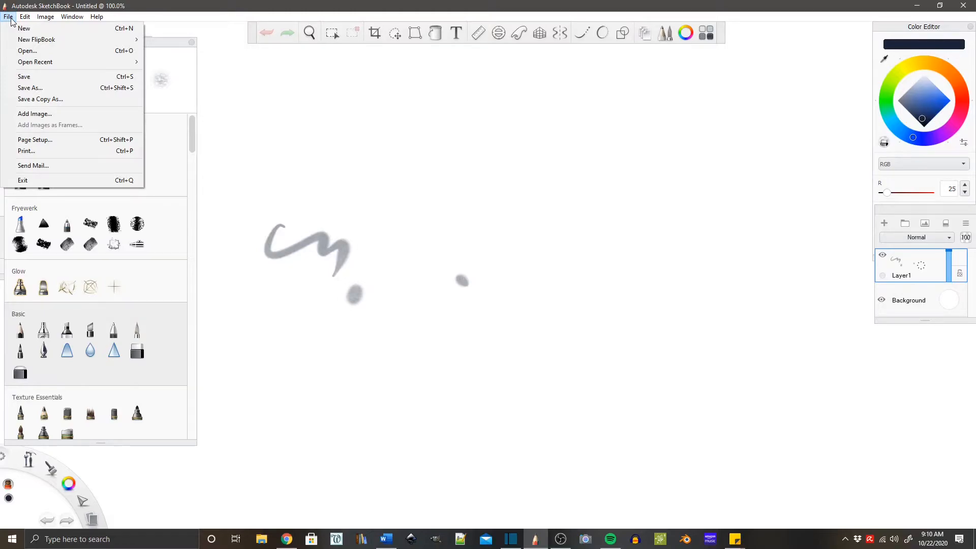
mouse_move(35, 114)
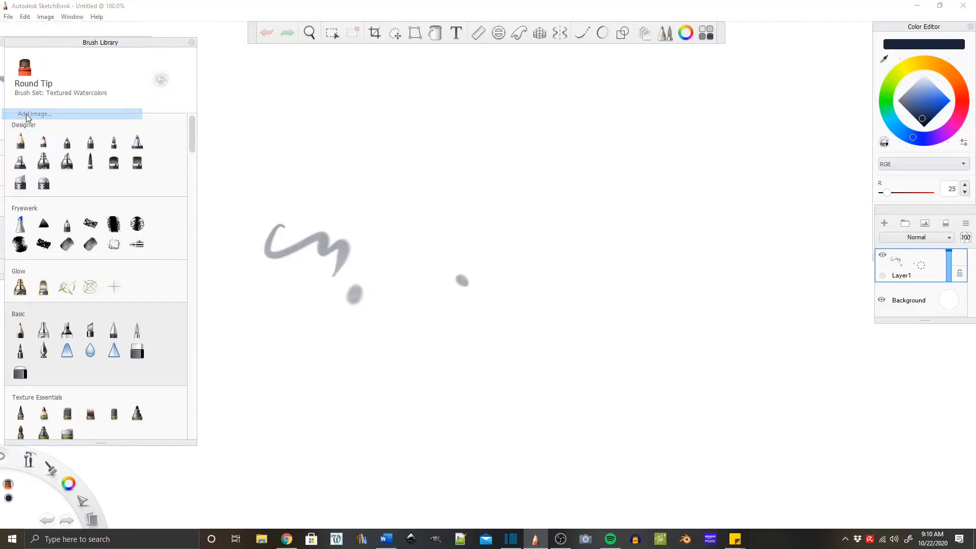
left_click(35, 114)
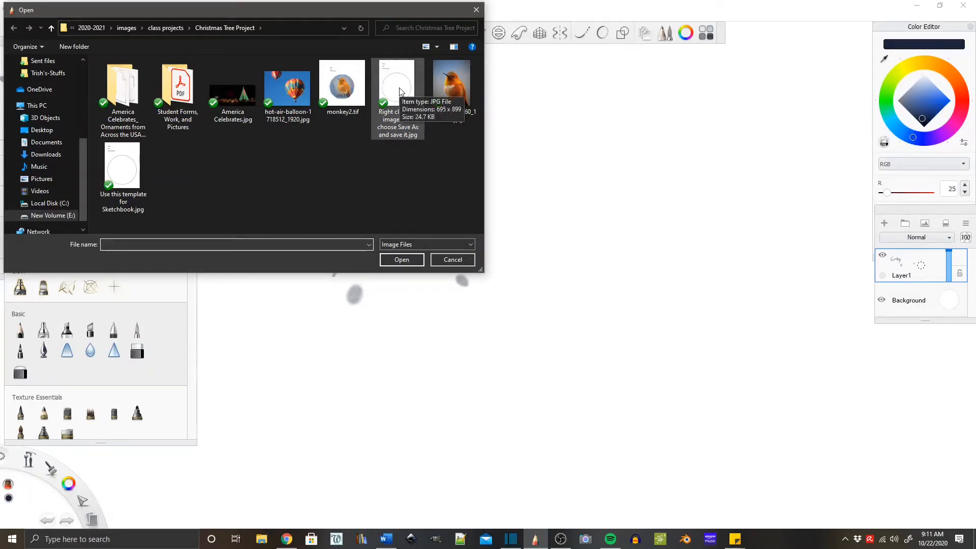
- Import 'Use this template for Sketchbook.jpg' onto the canvas as a new layer
left_click(451, 259)
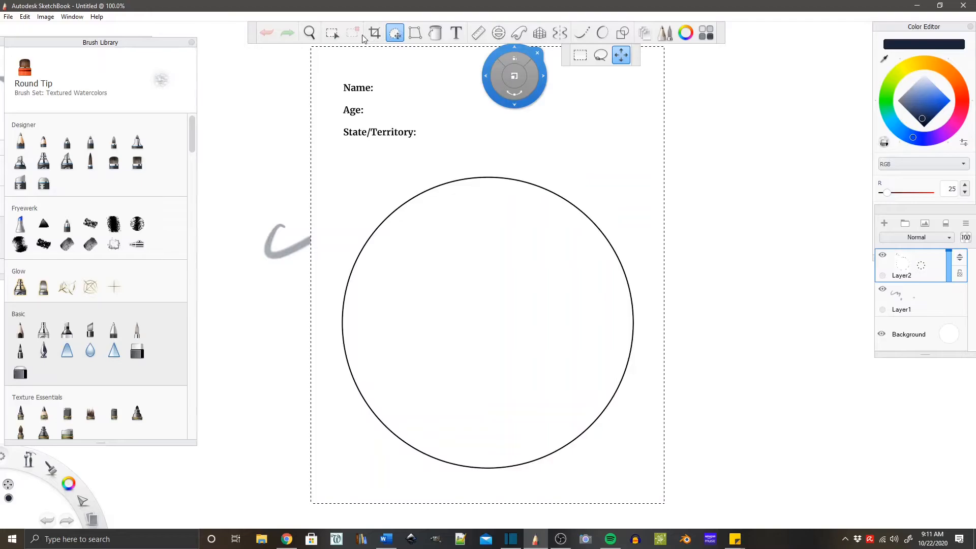
mouse_move(518, 33)
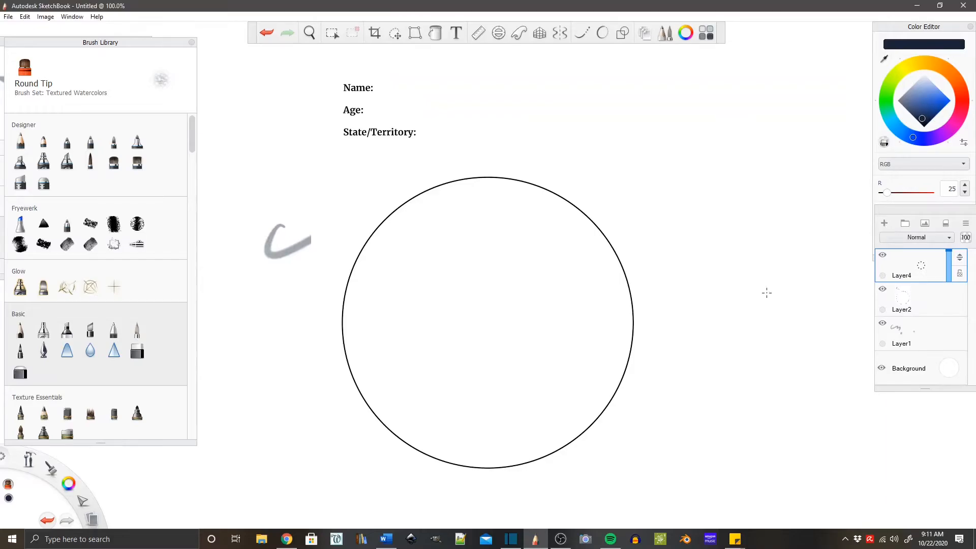
mouse_move(933, 270)
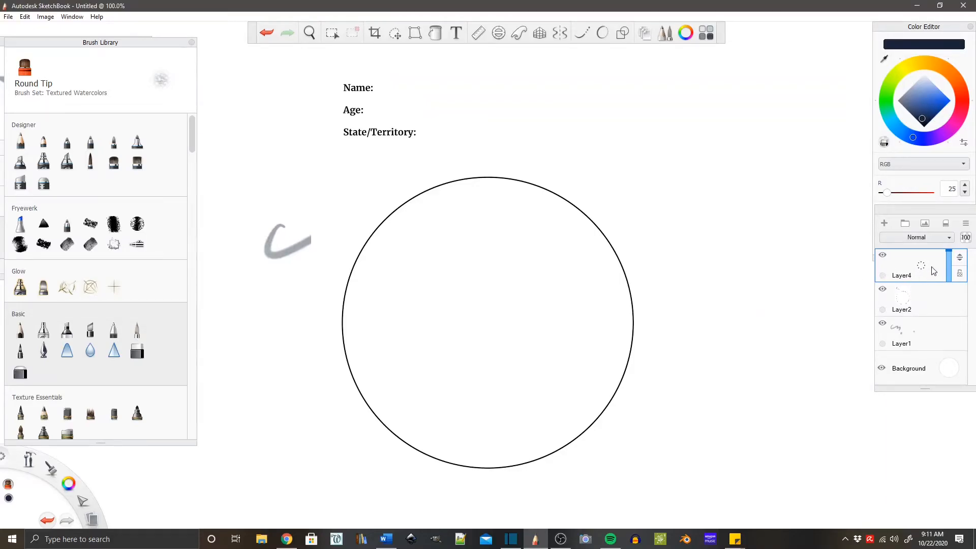
- With the Basic Paintbrush, hand-write 'Do your art here.' on two lines inside the circle
left_click(137, 329)
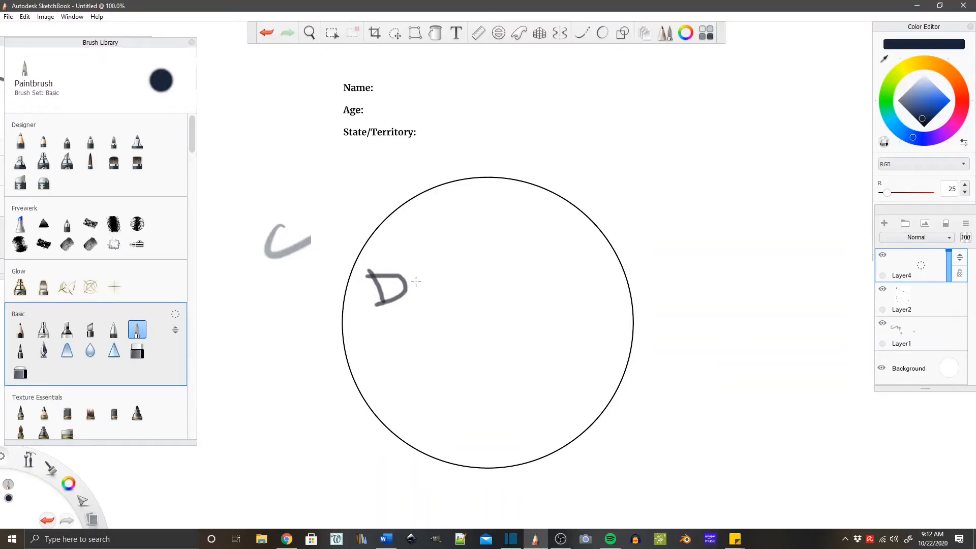
left_click_drag(423, 284, 495, 293)
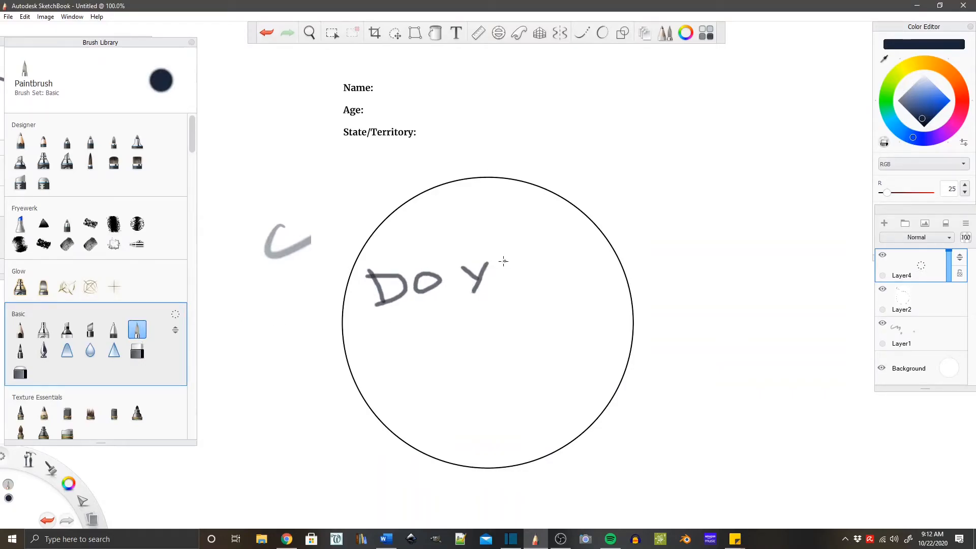
left_click_drag(497, 273, 547, 277)
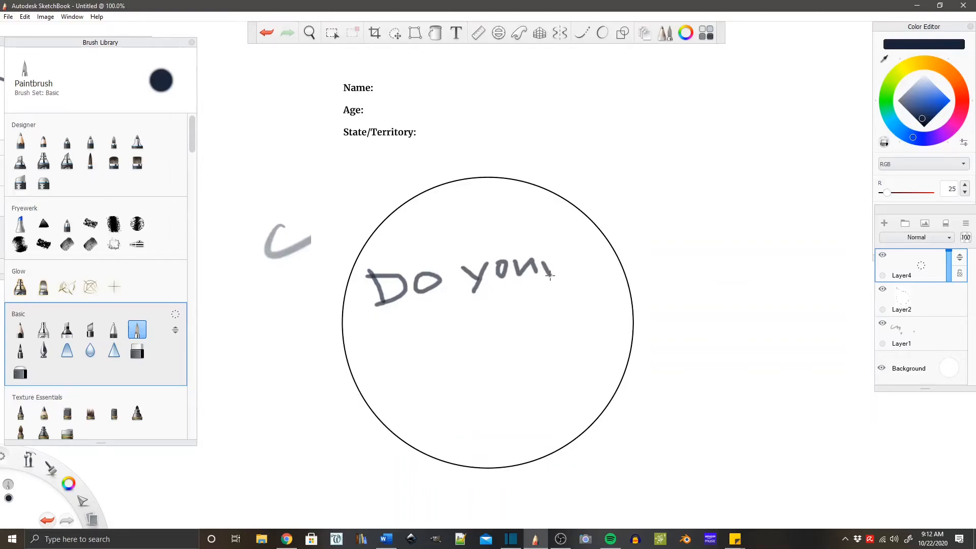
left_click_drag(548, 261, 398, 348)
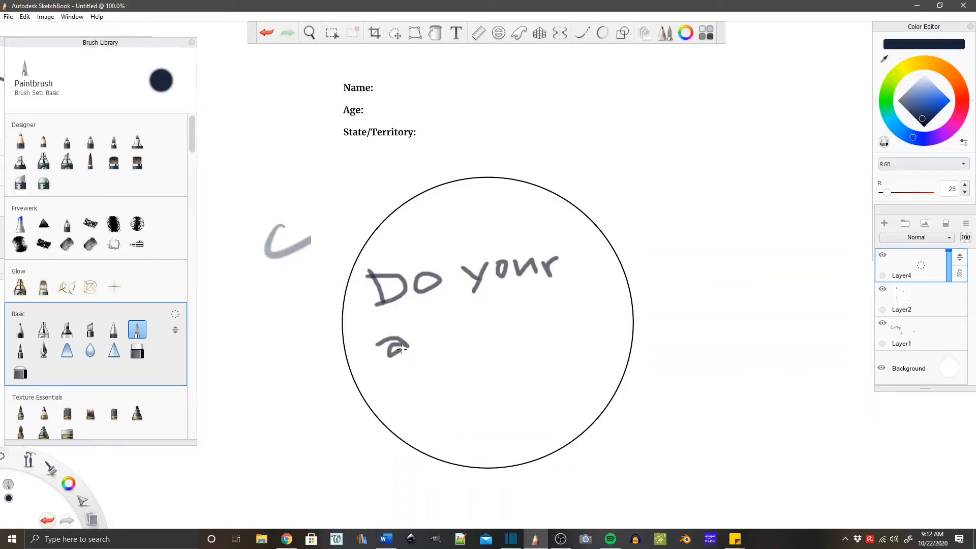
left_click_drag(411, 349, 460, 337)
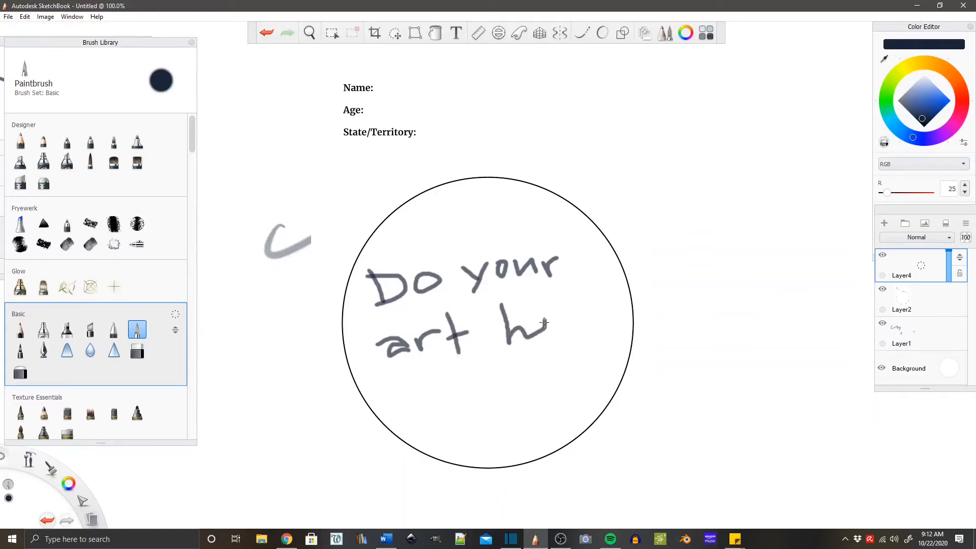
left_click_drag(545, 323, 591, 317)
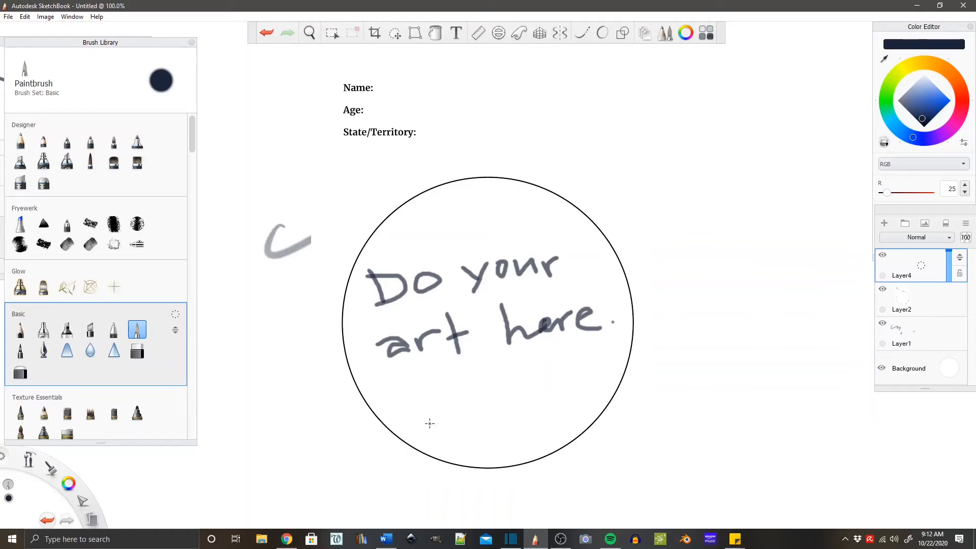
- Add a 'My name' text layer and move it beside the Name label
left_click(456, 33)
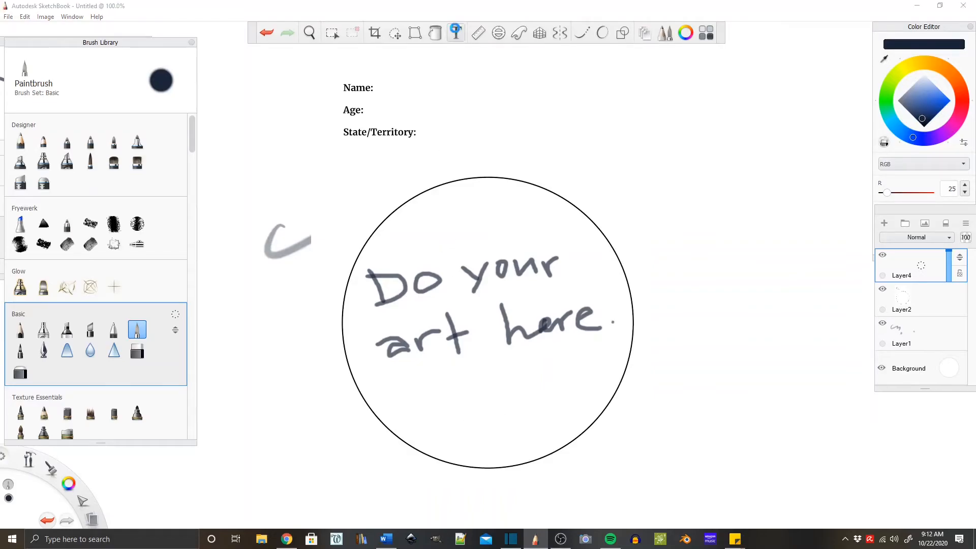
left_click(455, 32)
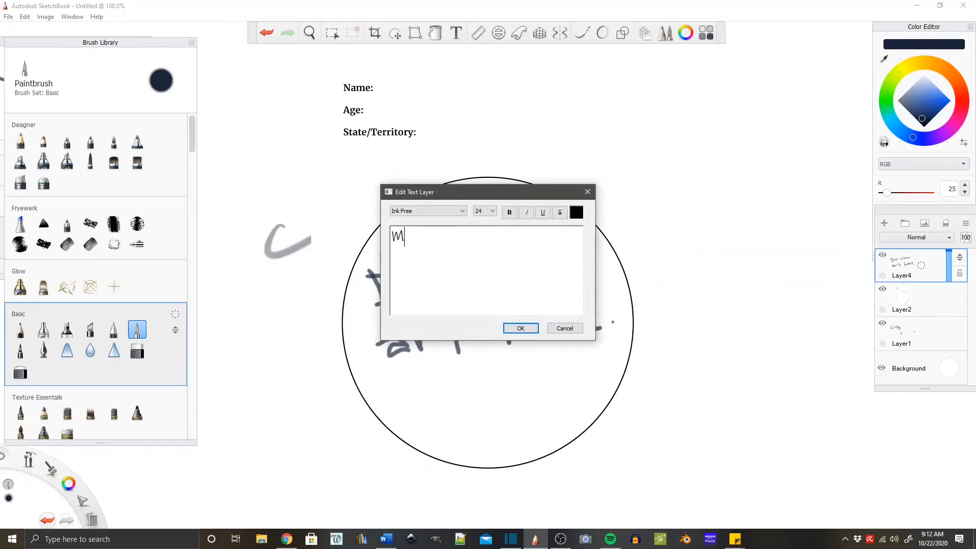
type("y name")
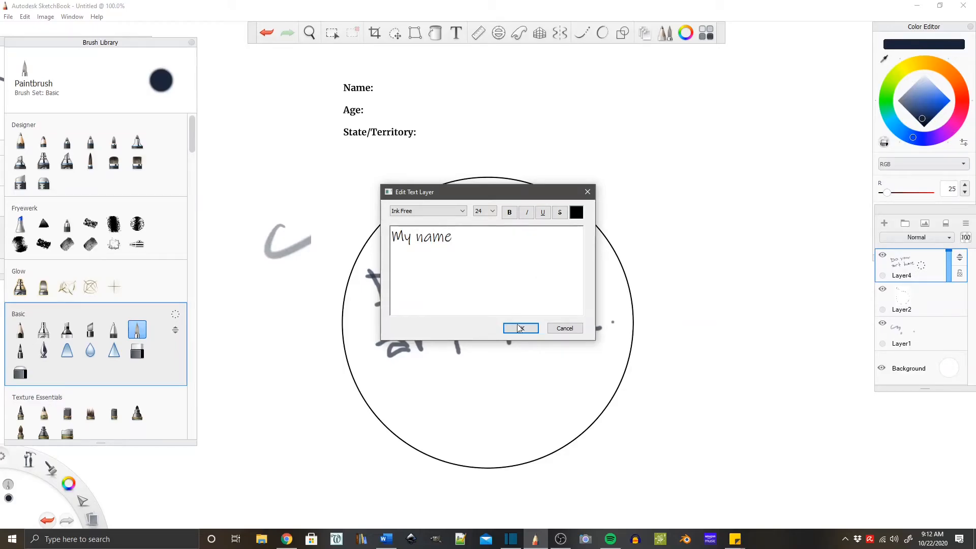
left_click(521, 328)
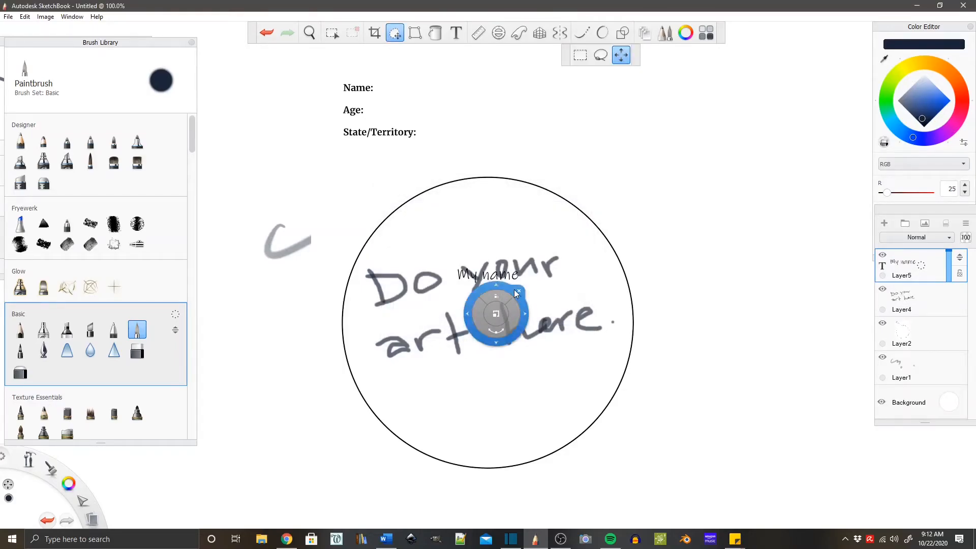
left_click_drag(496, 313, 417, 87)
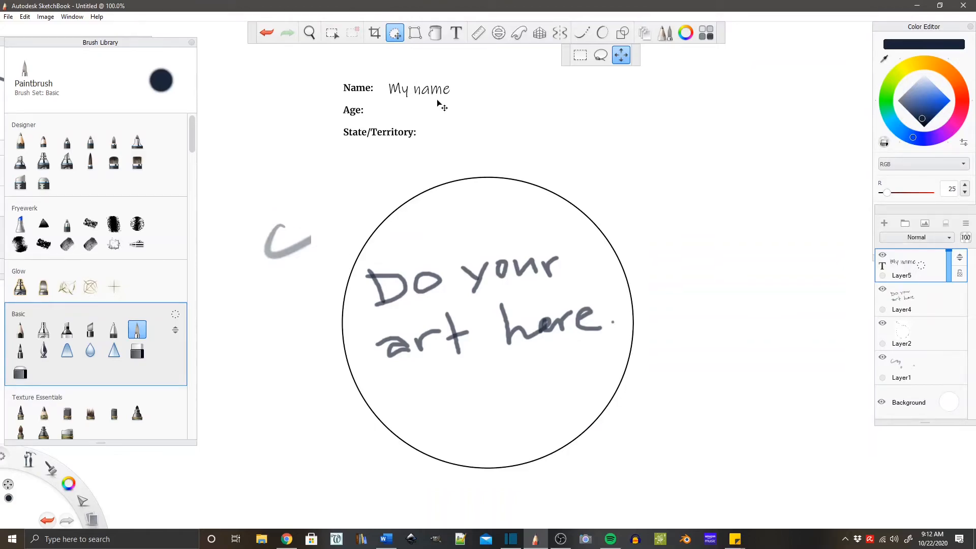
- Add 'My age' and 'New Mexico' text layers for the Age and State/Territory fields
left_click(547, 426)
type("M")
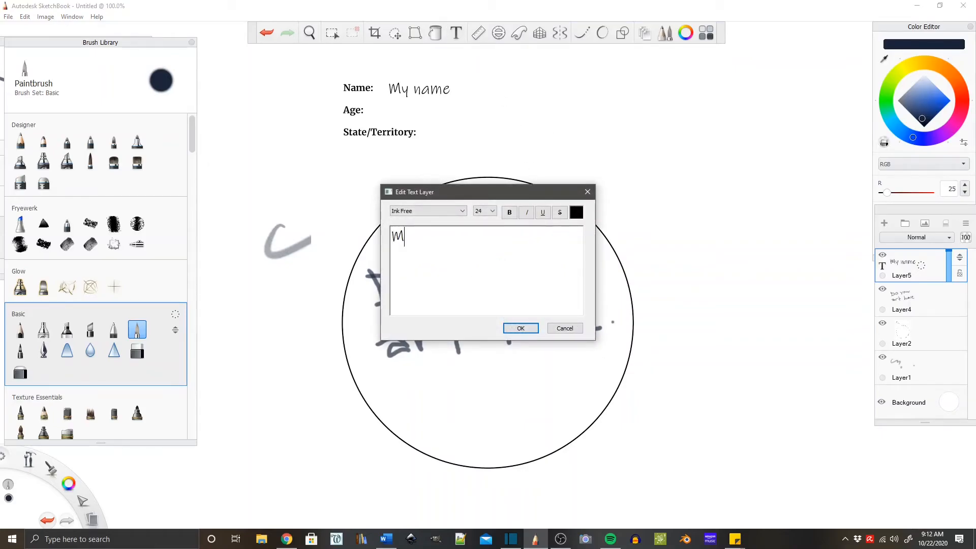
type("y age")
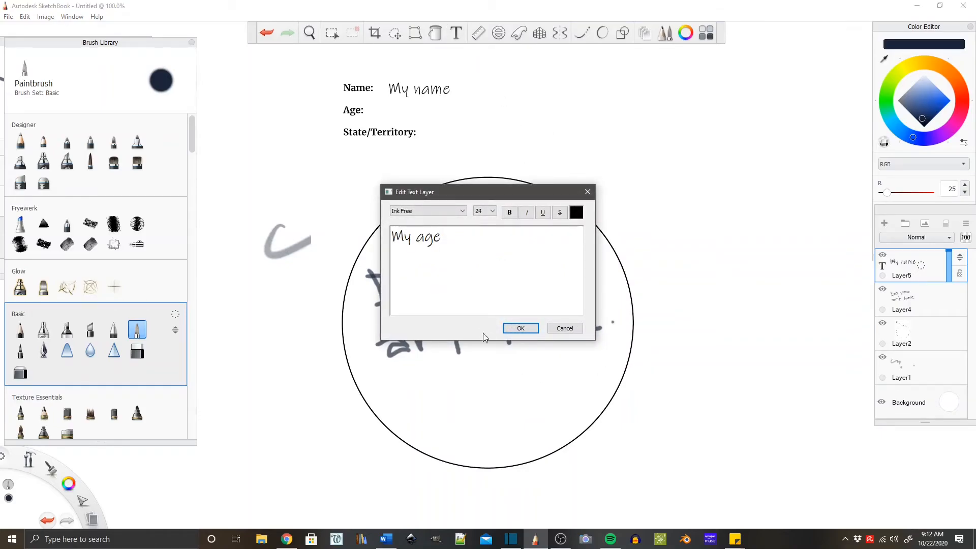
left_click(520, 328)
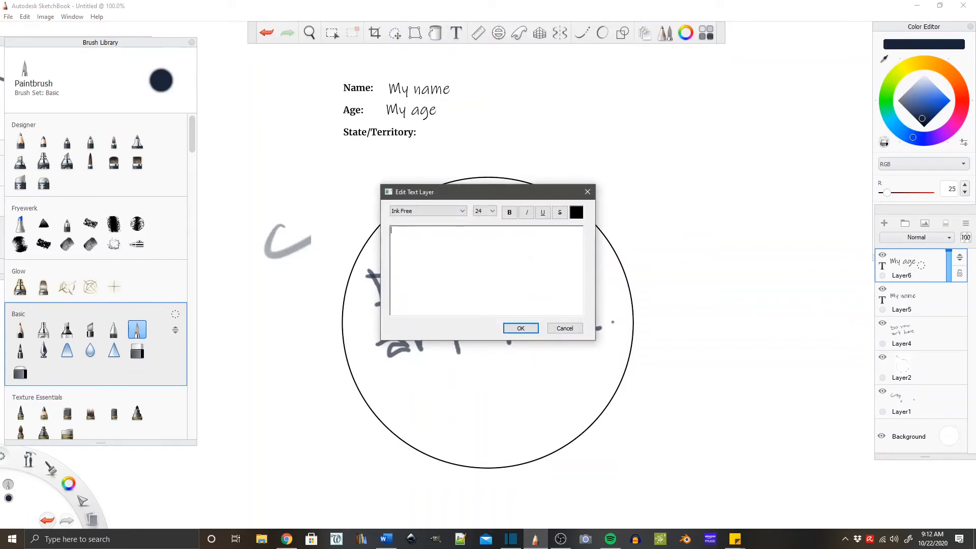
type("New Mex")
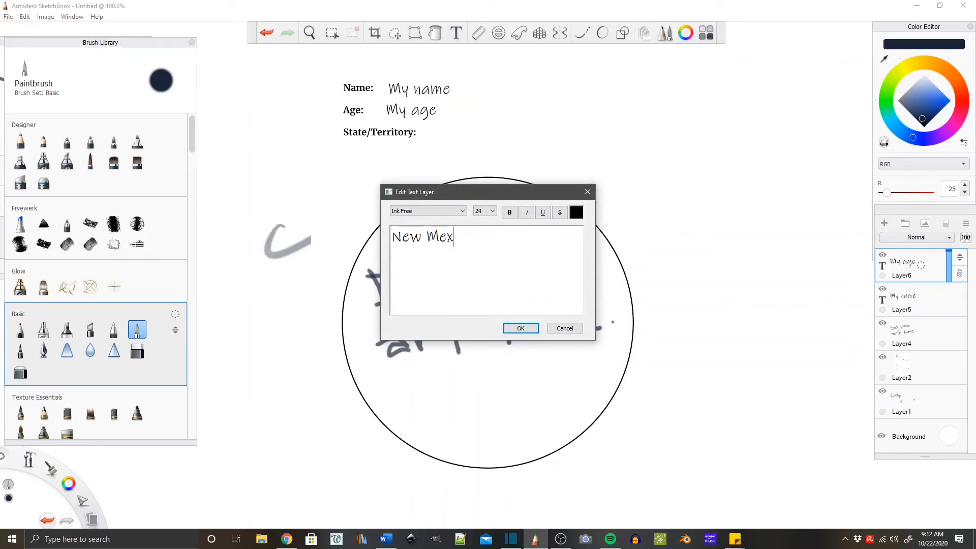
type("ico")
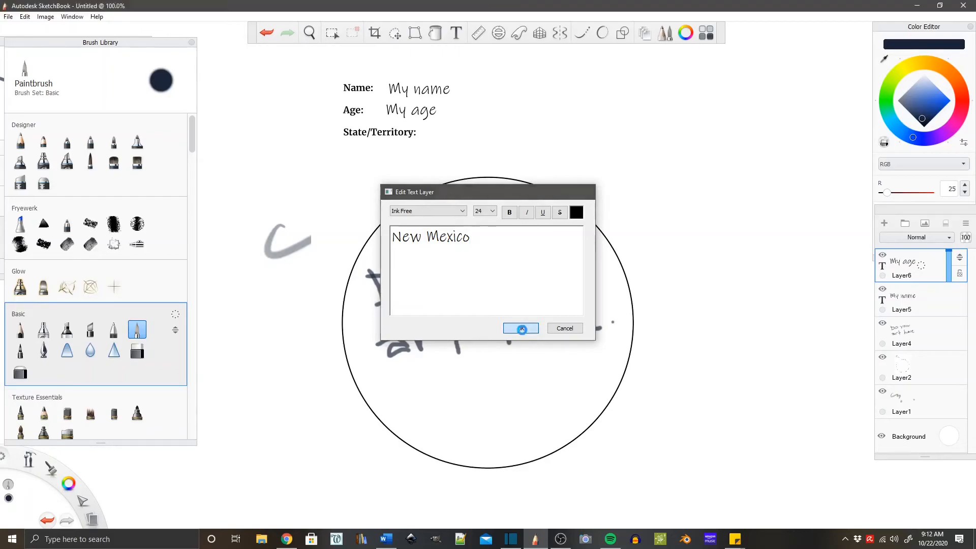
left_click(520, 328)
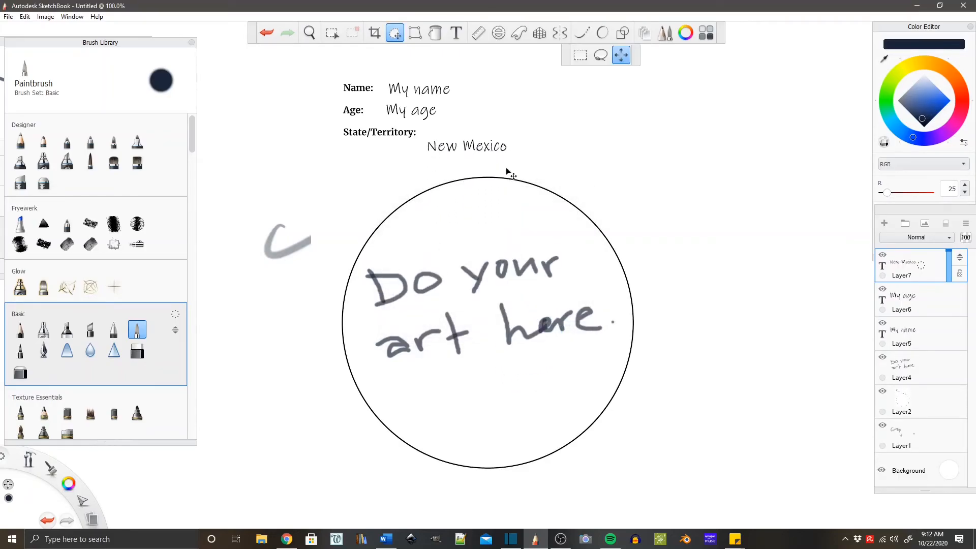